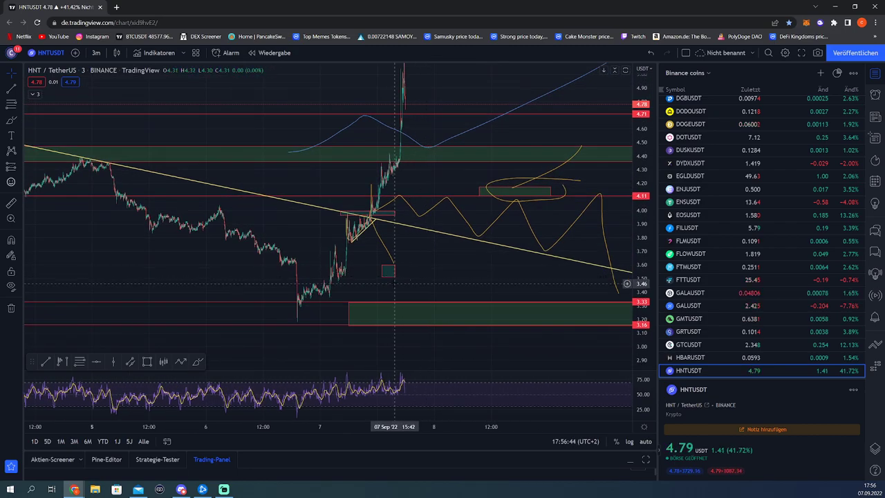
mouse_move(304, 303)
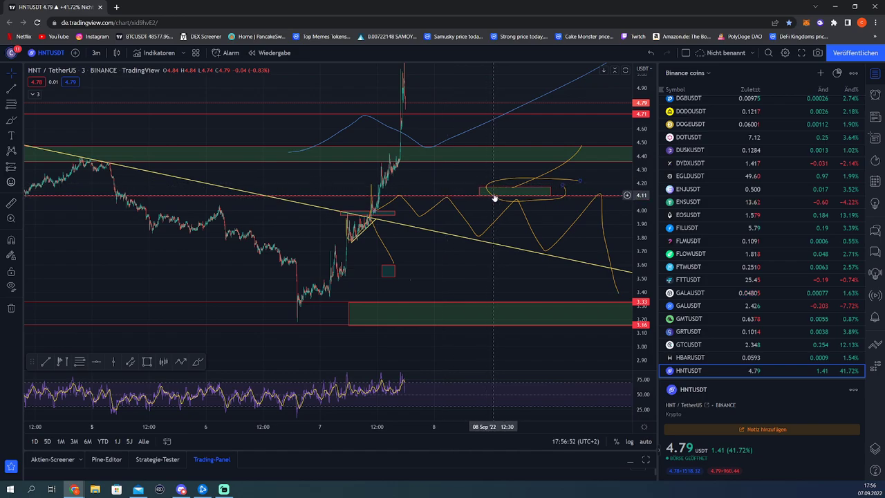
mouse_move(463, 200)
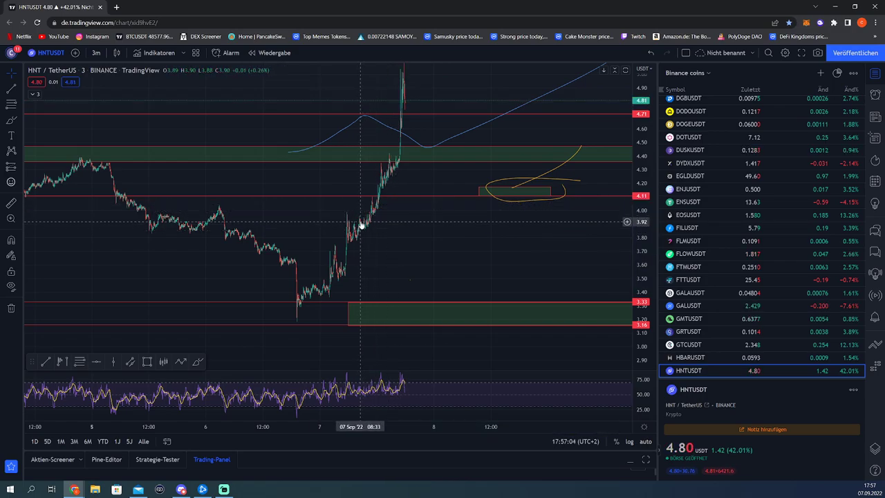
mouse_move(368, 220)
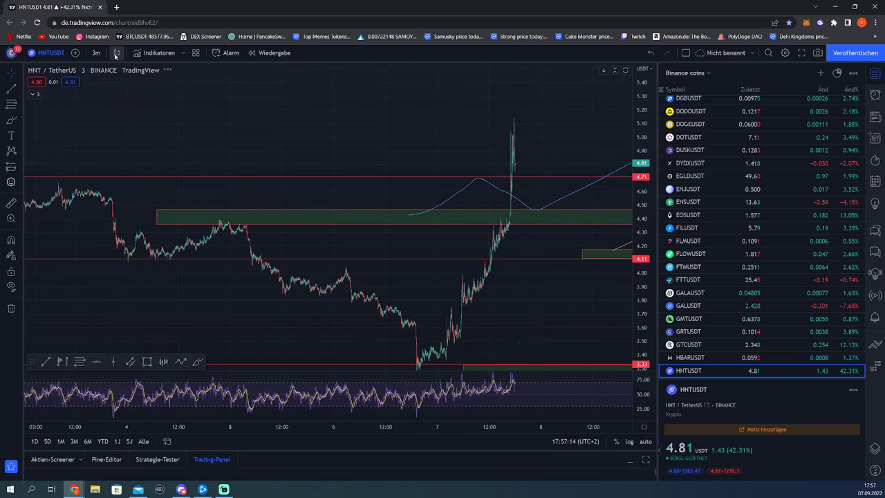
Remove the blue projection curve and the upper zone boxes from the HNT/USDT chart.
right_click(498, 235)
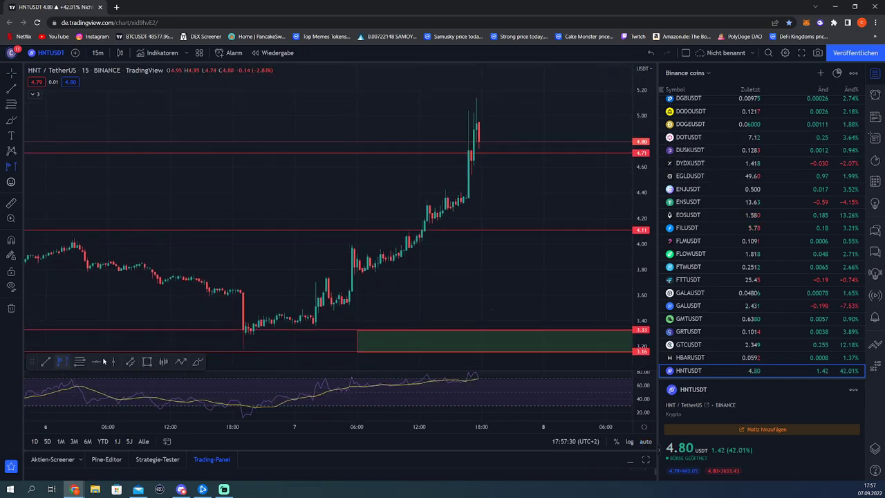
Place a fixed-range volume profile over the rally and a small box beside the latest candles.
left_click_drag(243, 350, 478, 100)
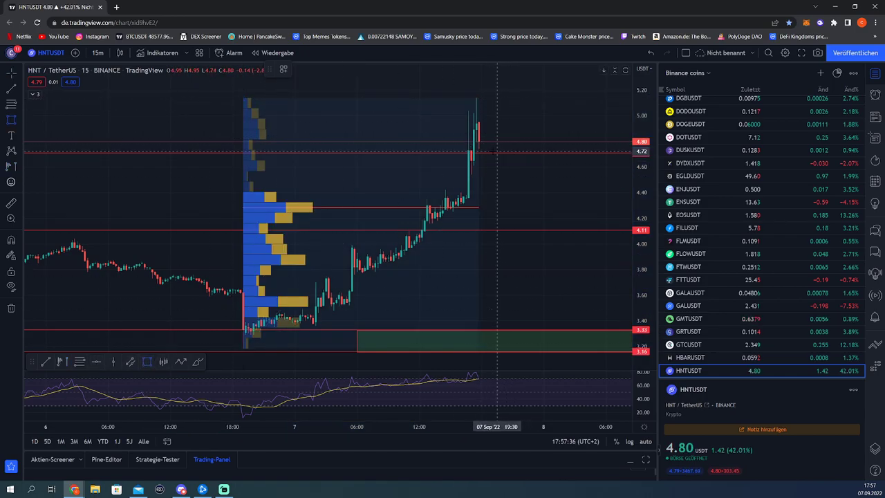
left_click_drag(487, 158, 520, 157)
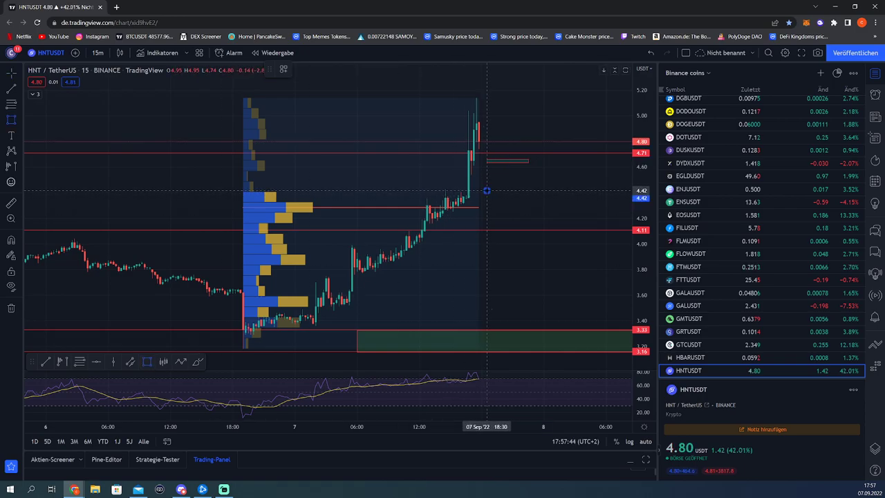
Draw a green support box right of the latest candles, slightly below current price.
left_click_drag(487, 191, 562, 221)
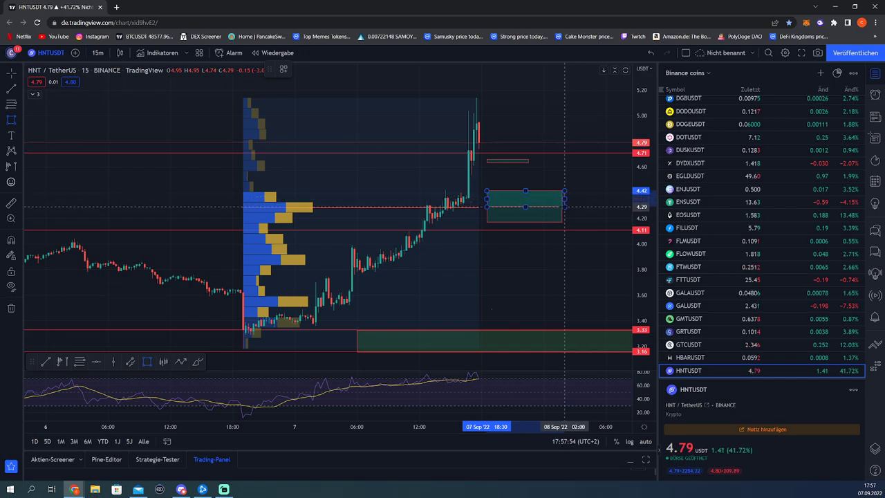
mouse_move(254, 200)
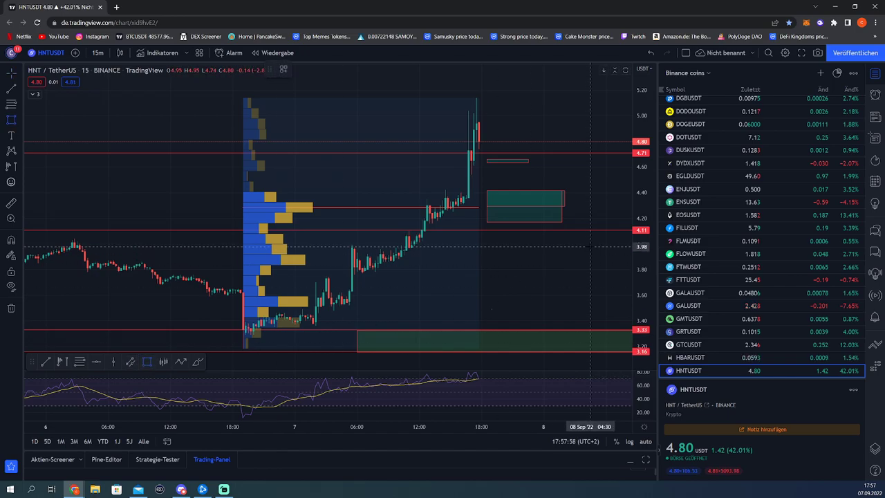
mouse_move(580, 246)
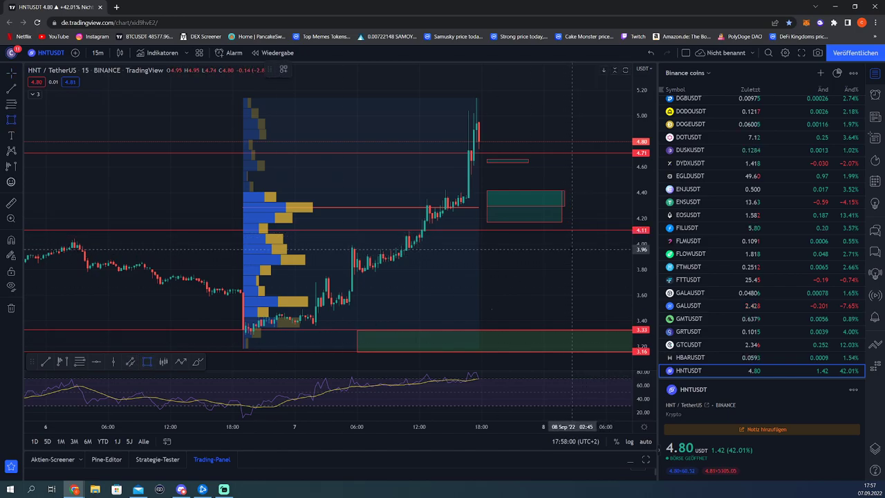
mouse_move(570, 249)
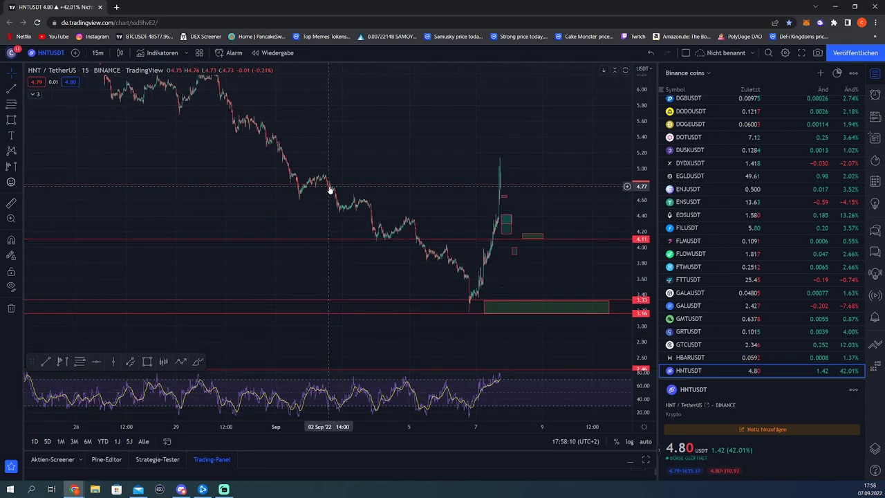
Place a fixed-range volume profile over the longer decline from the late-August highs.
left_click_drag(173, 270, 501, 144)
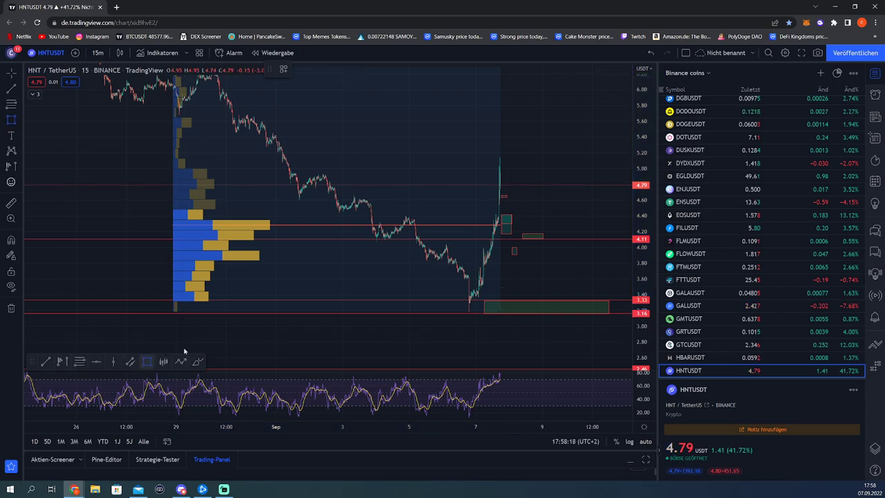
mouse_move(177, 340)
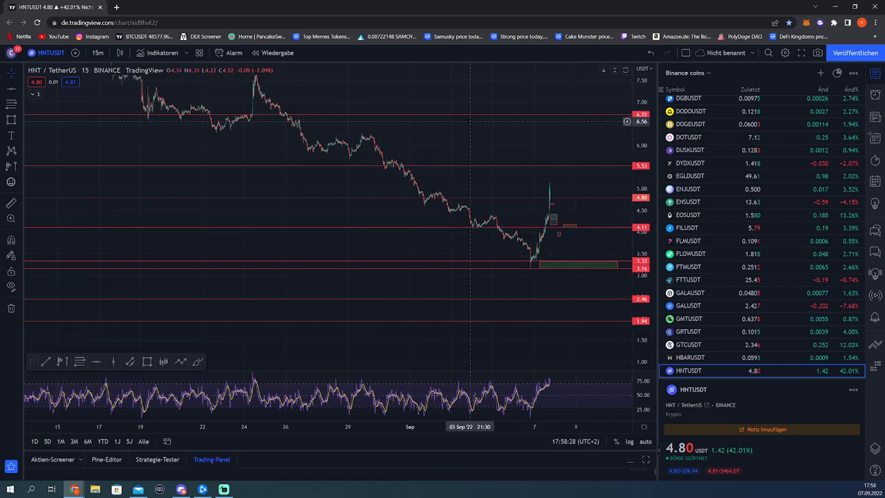
Switch the HNT/USDT chart to a longer candle interval from the interval list.
left_click(97, 53)
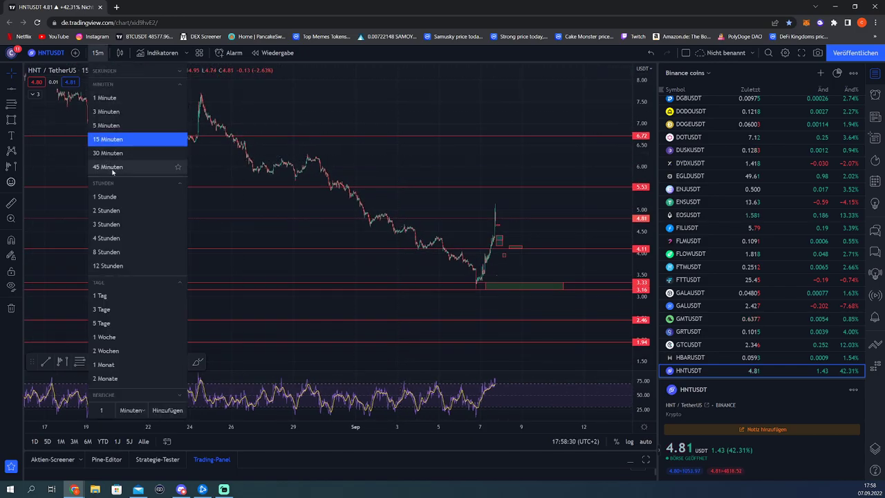
left_click(105, 196)
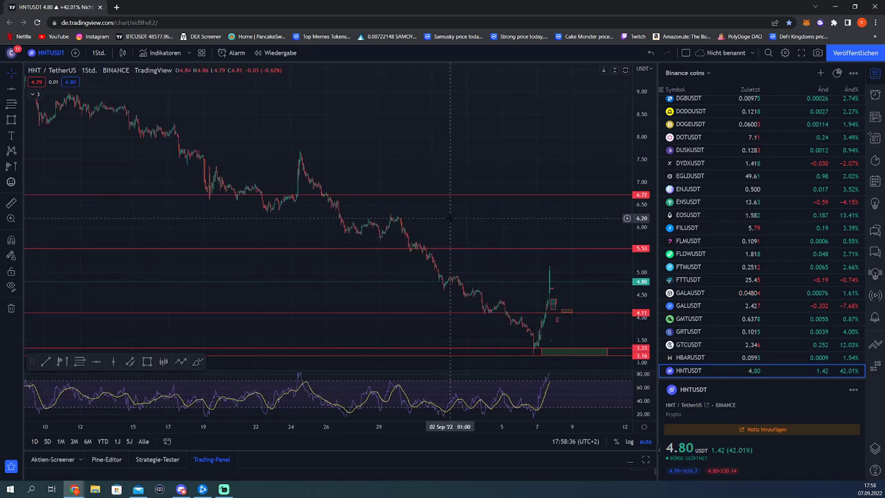
Place a fixed-range volume profile from the 22 Aug candle to the latest candle.
left_click_drag(269, 316, 321, 305)
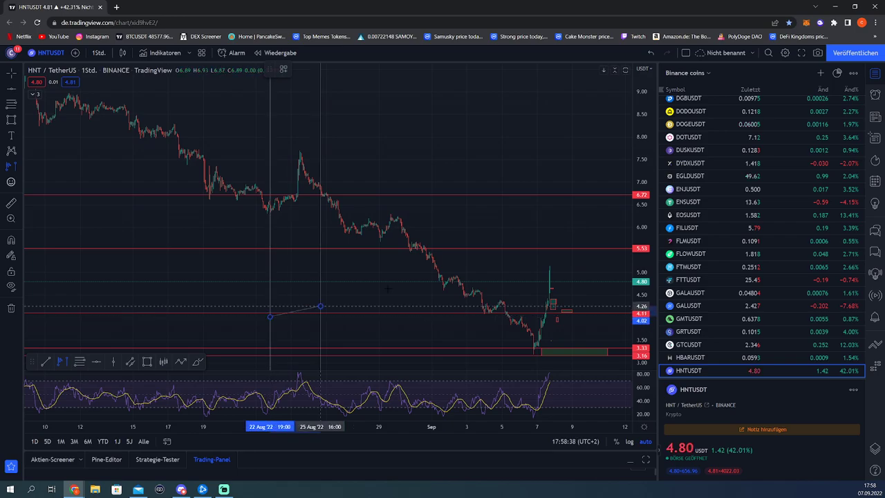
left_click_drag(270, 307, 547, 352)
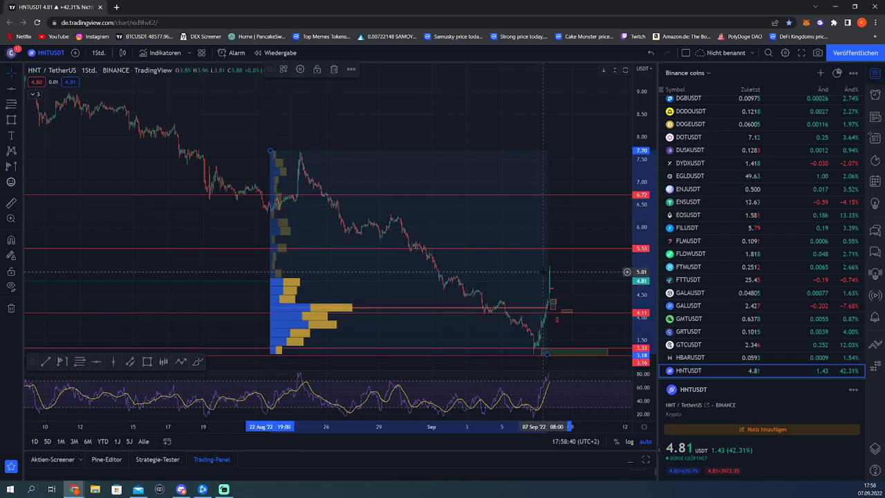
mouse_move(542, 278)
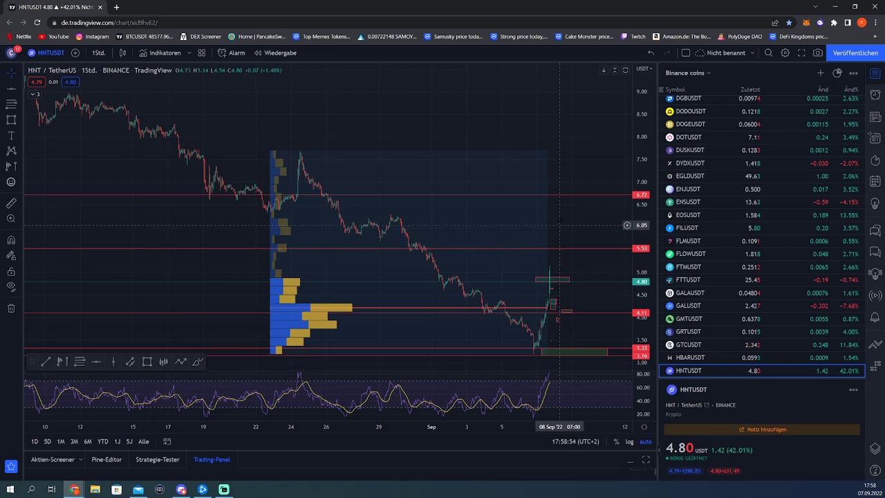
mouse_move(429, 192)
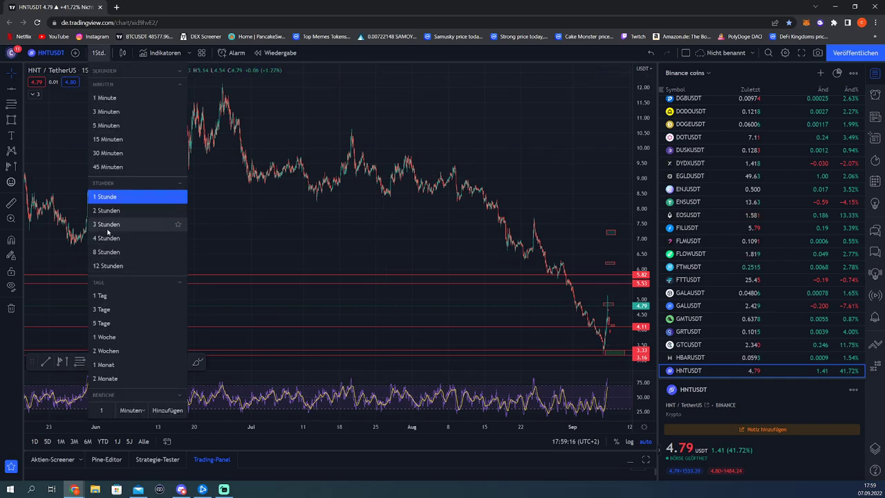
View HNT/USDT on the daily interval, then settle on 4-hour candles.
left_click(106, 224)
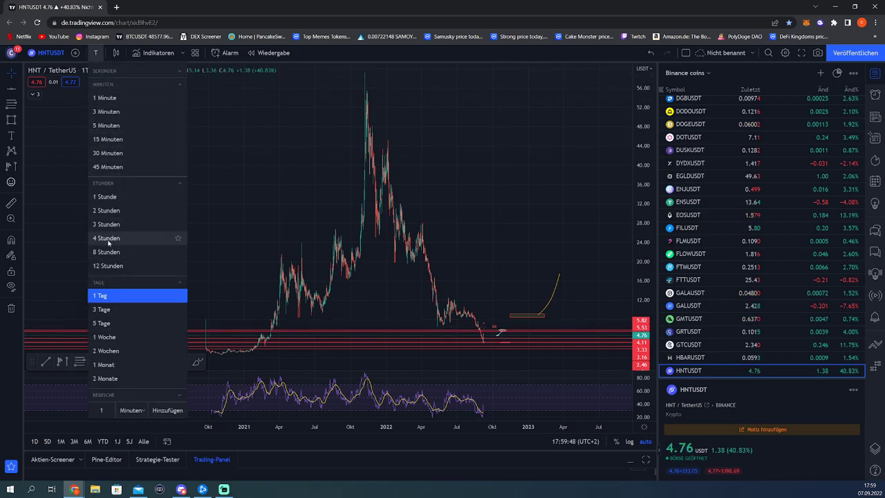
left_click(105, 238)
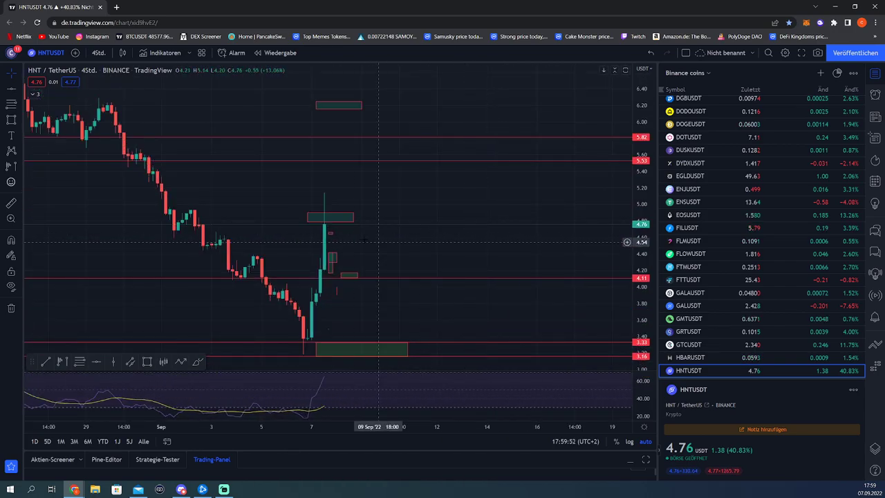
mouse_move(325, 200)
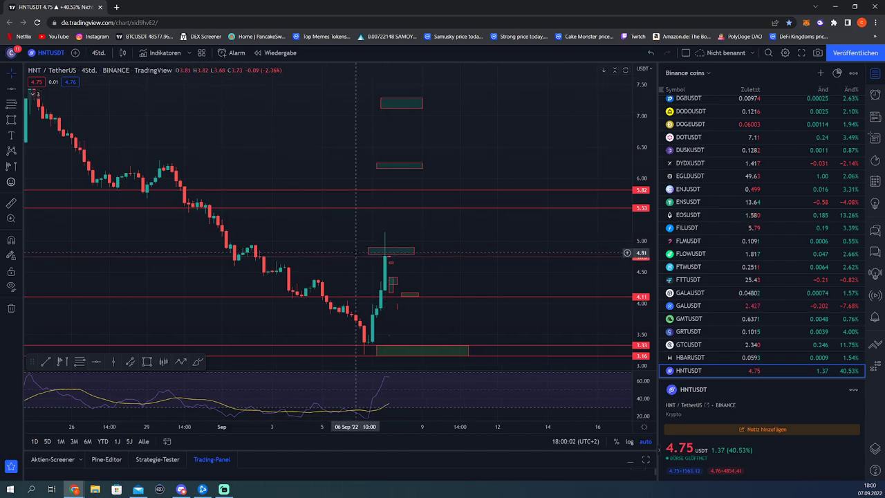
mouse_move(365, 358)
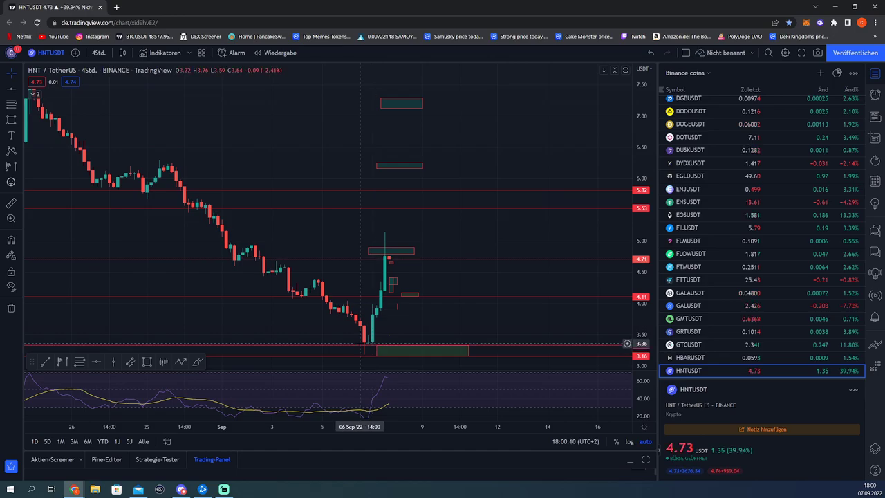
mouse_move(368, 348)
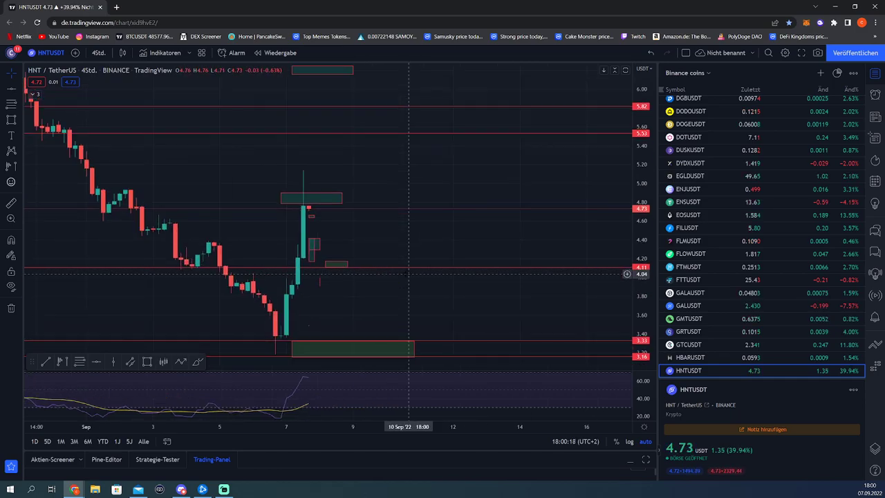
Switch the HNT/USDT chart back to 15-minute candles.
left_click(89, 53)
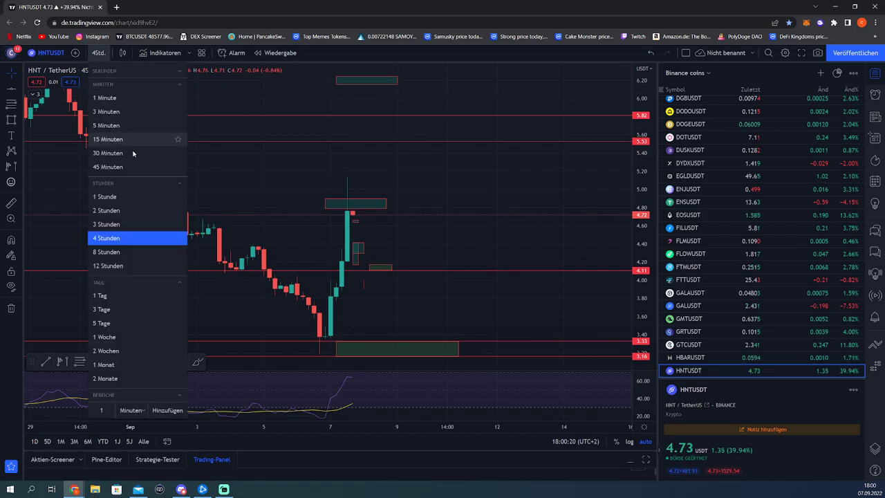
left_click(107, 139)
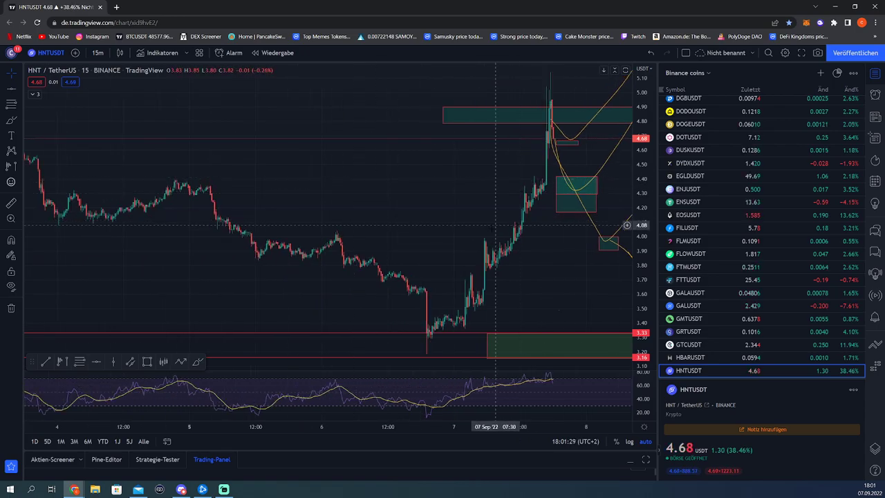
mouse_move(485, 242)
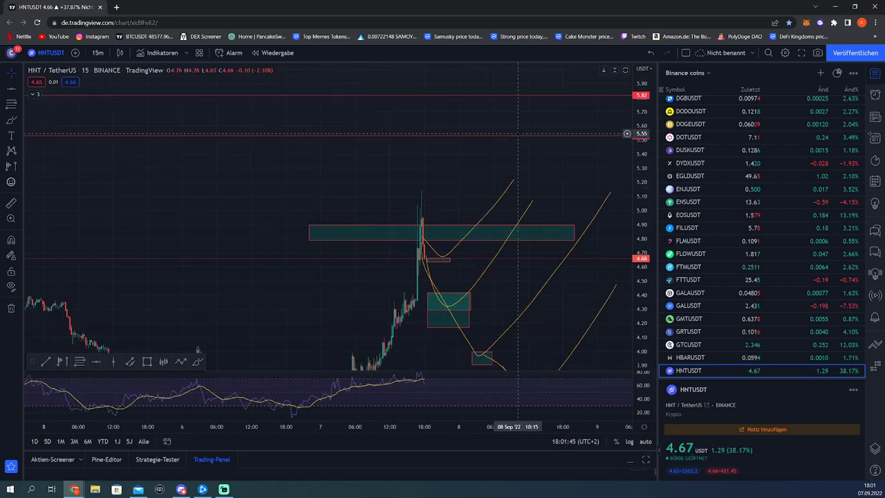
mouse_move(444, 224)
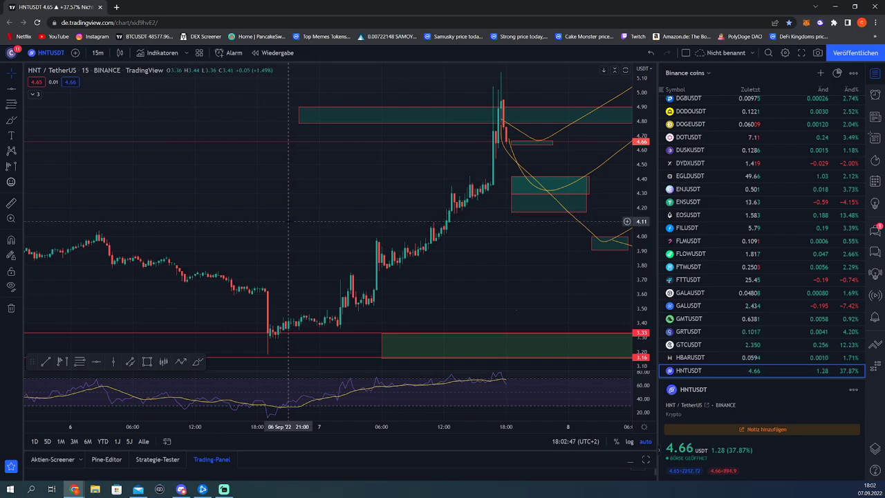
mouse_move(528, 145)
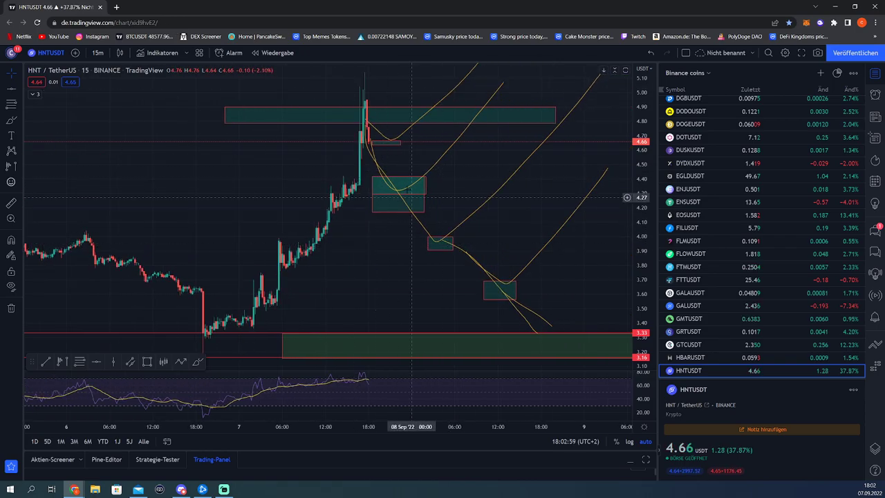
mouse_move(439, 242)
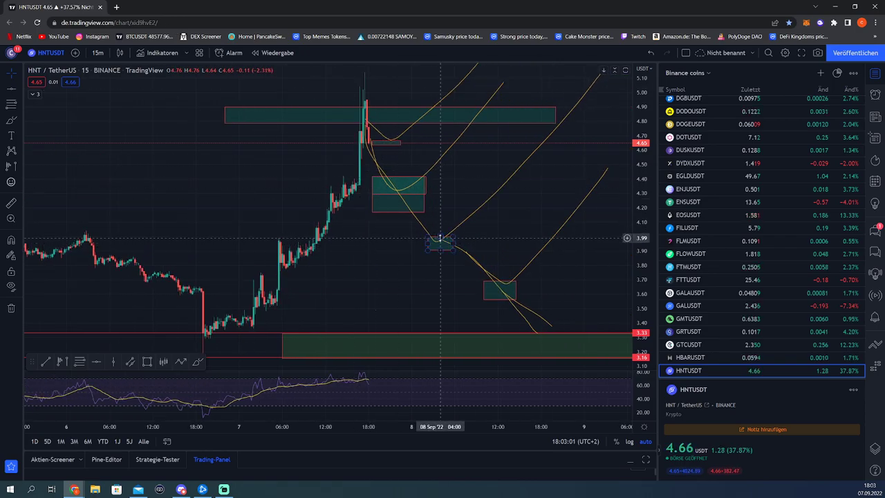